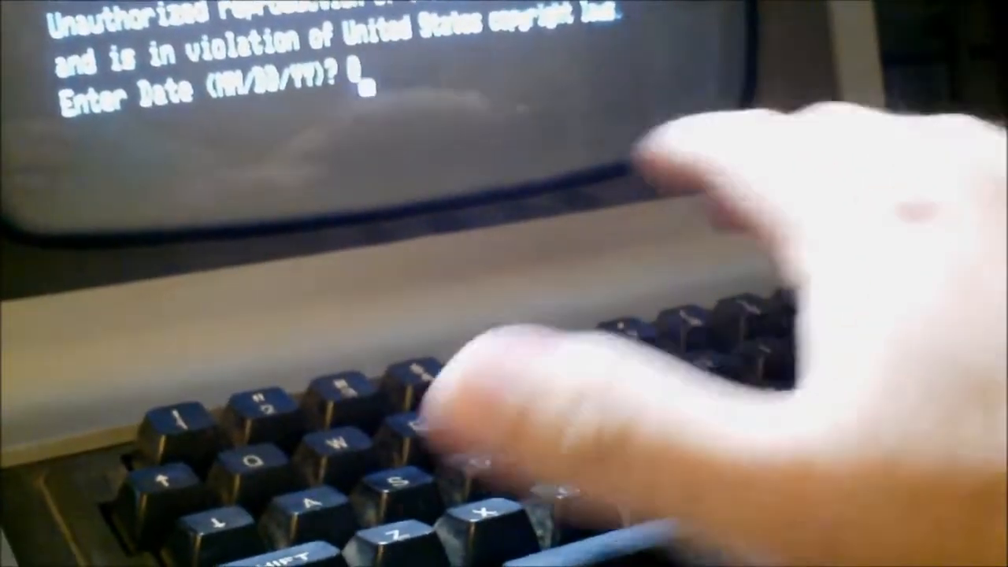
Step: Enter 06/27/11 at the date prompt and the start-up time at the time prompt
text(06)
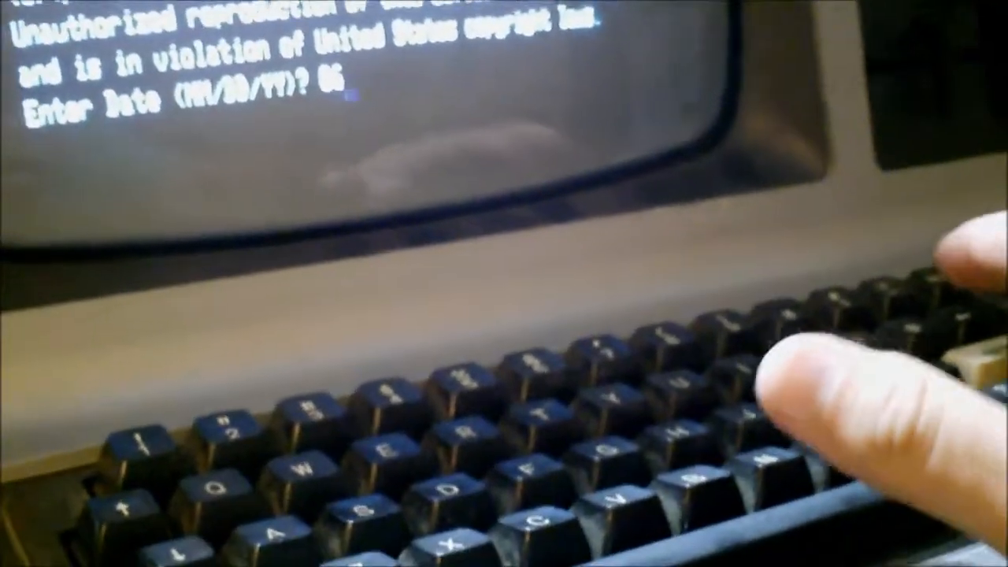
text(/)
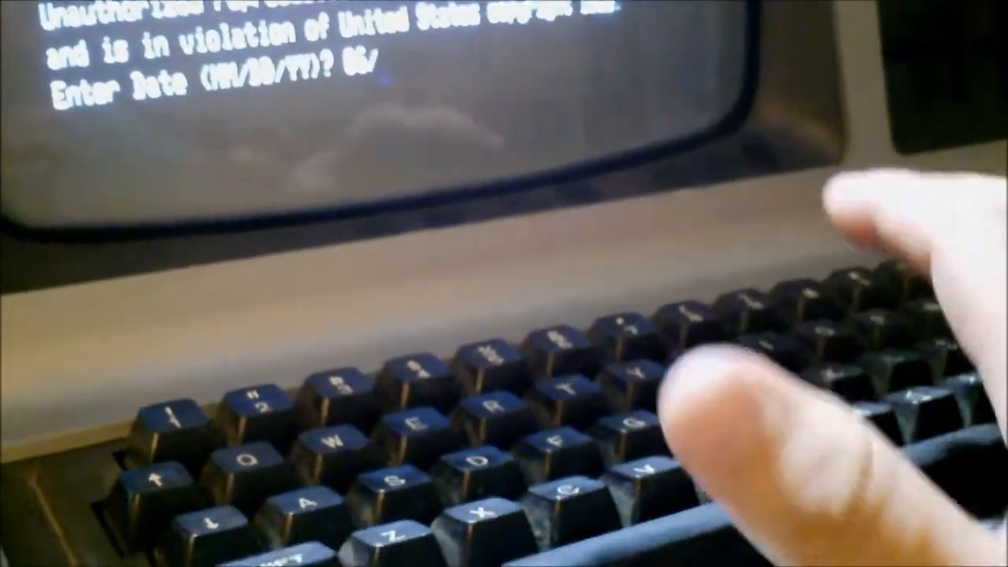
text(27)
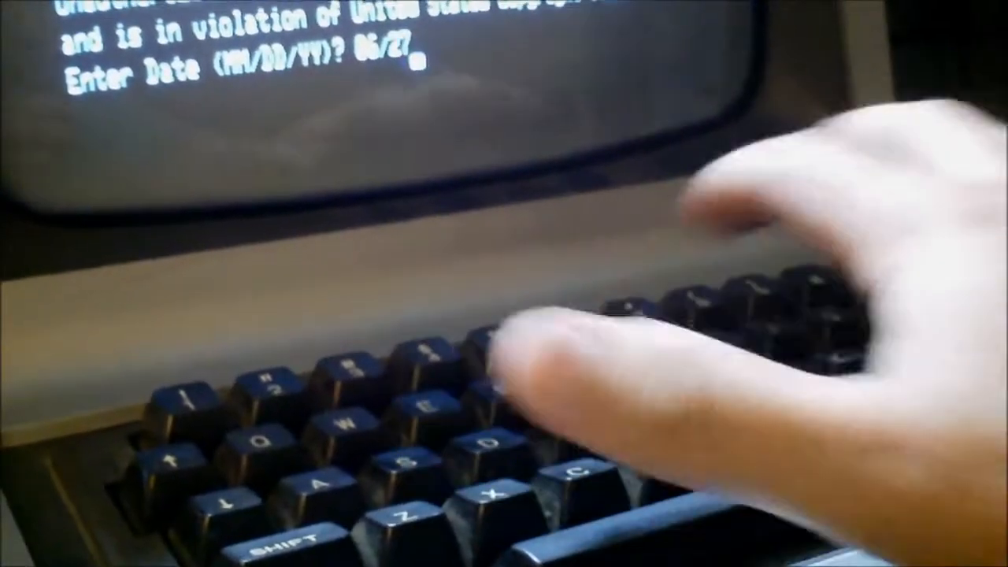
text(/11)
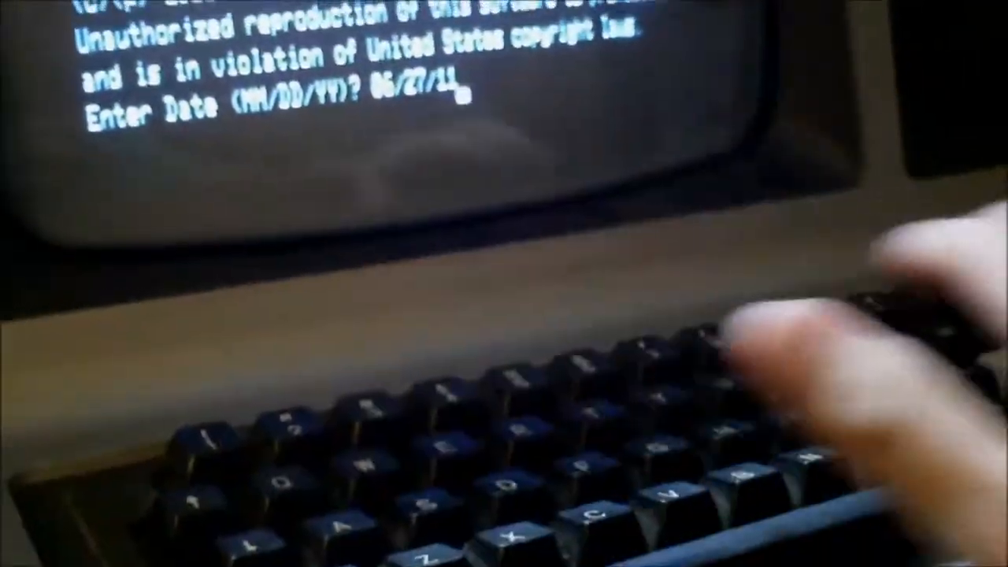
key(enter)
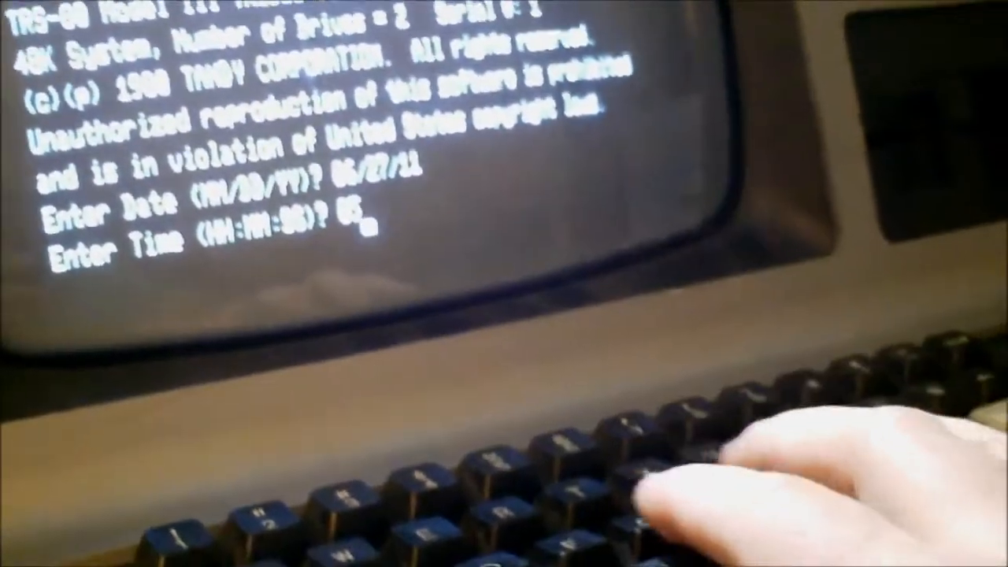
text(:40:00)
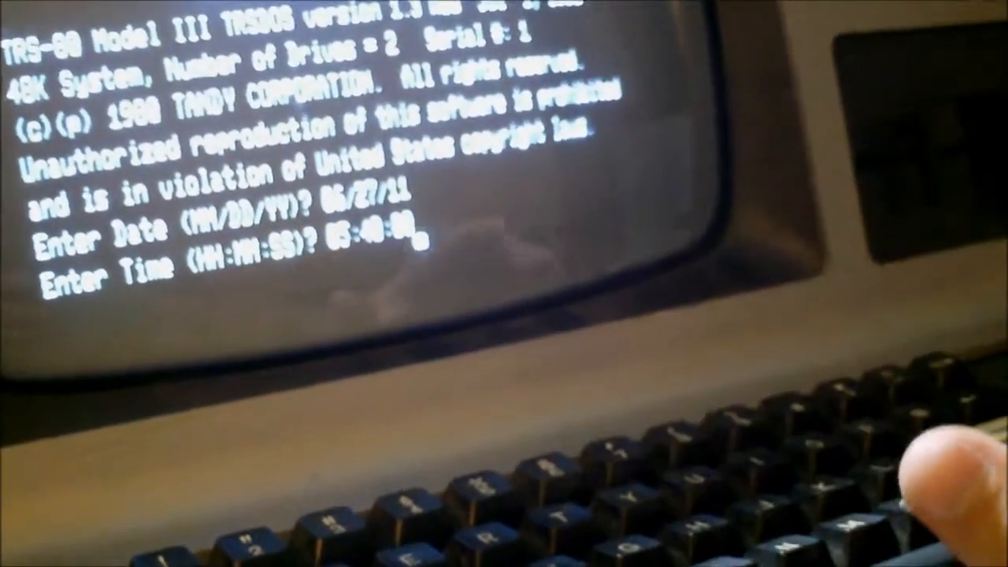
key(Enter)
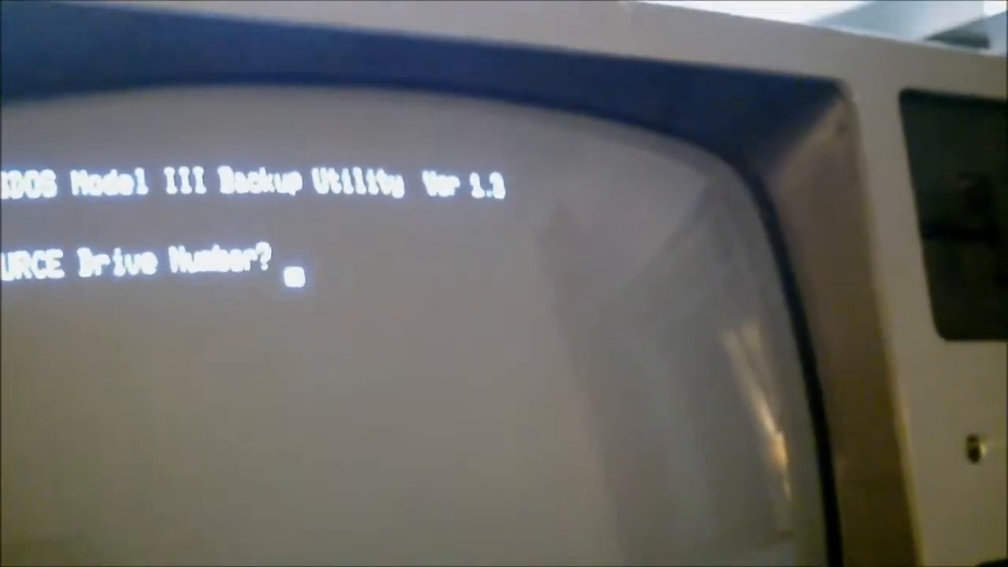
text(0)
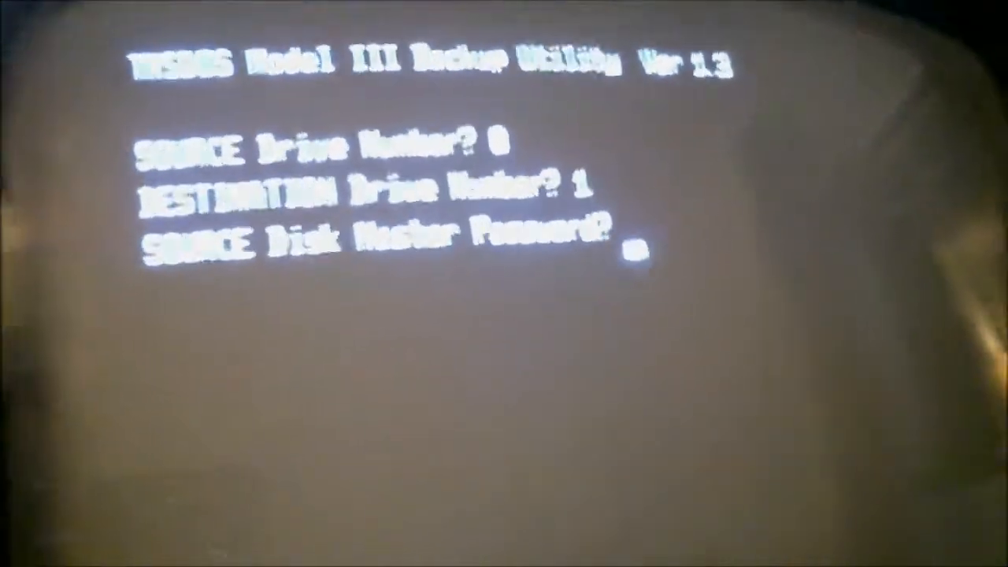
text(PASS)
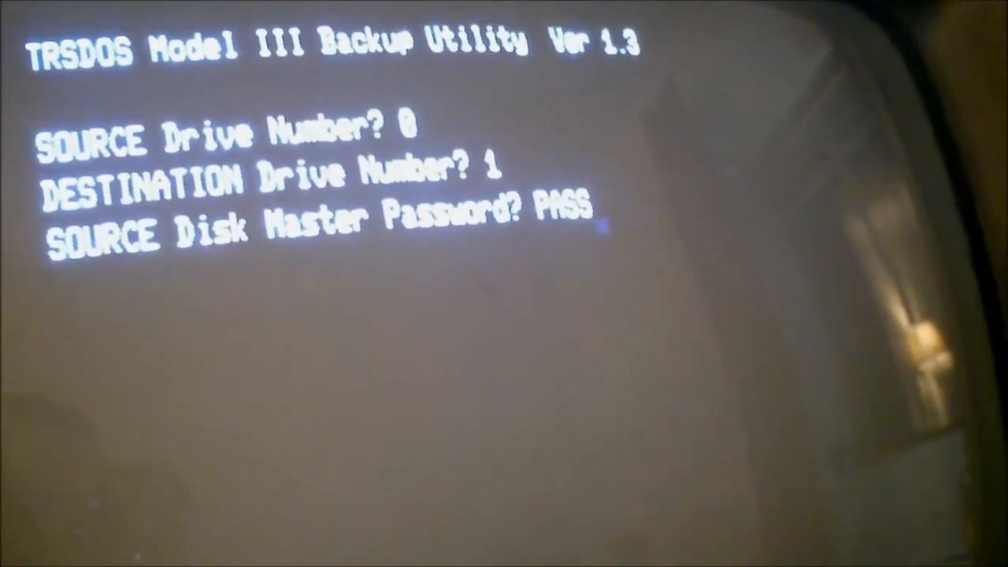
text(WORD)
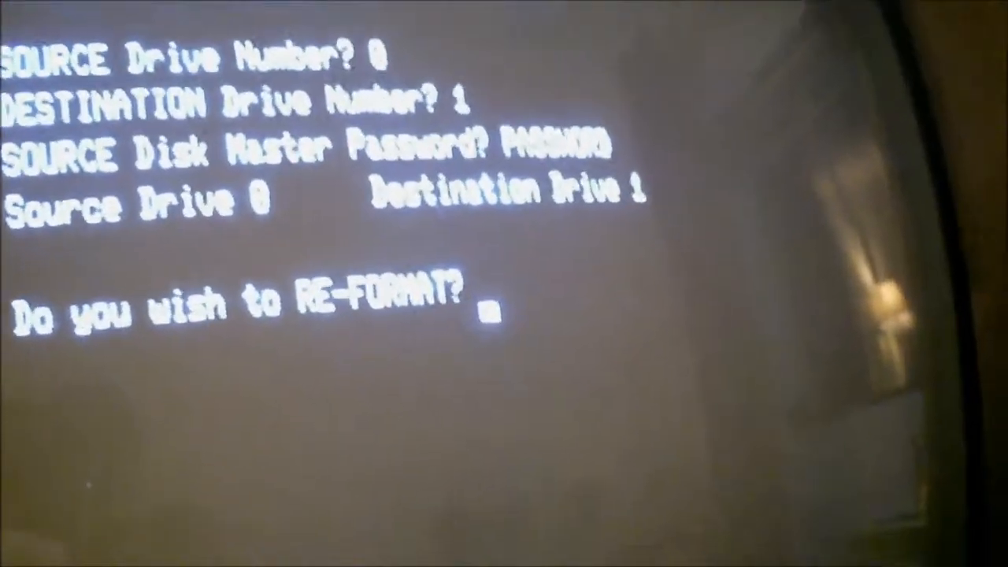
text(Y)
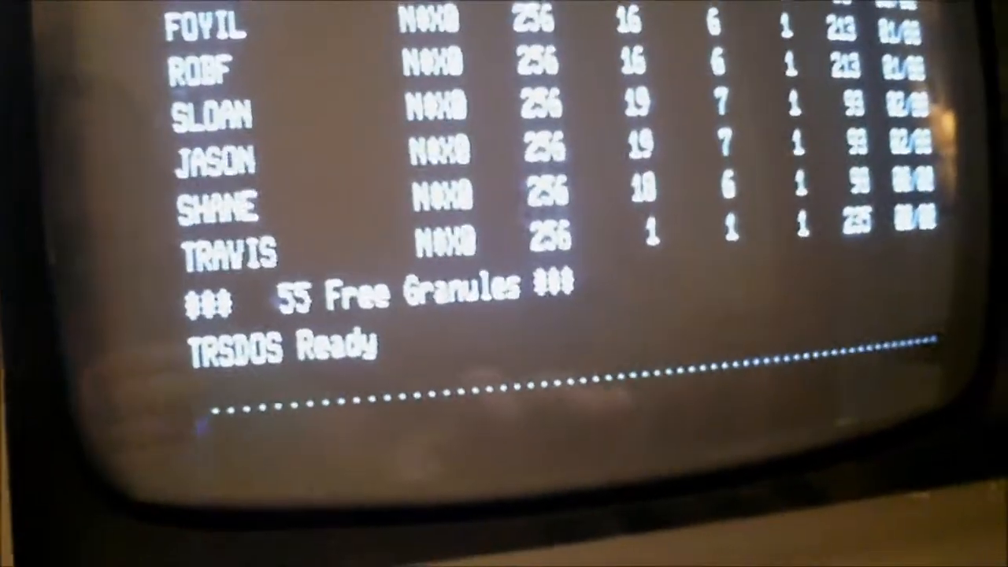
Step: Enter BASIC at the TRSDOS Ready prompt to launch the BASIC interpreter
text(BASI)
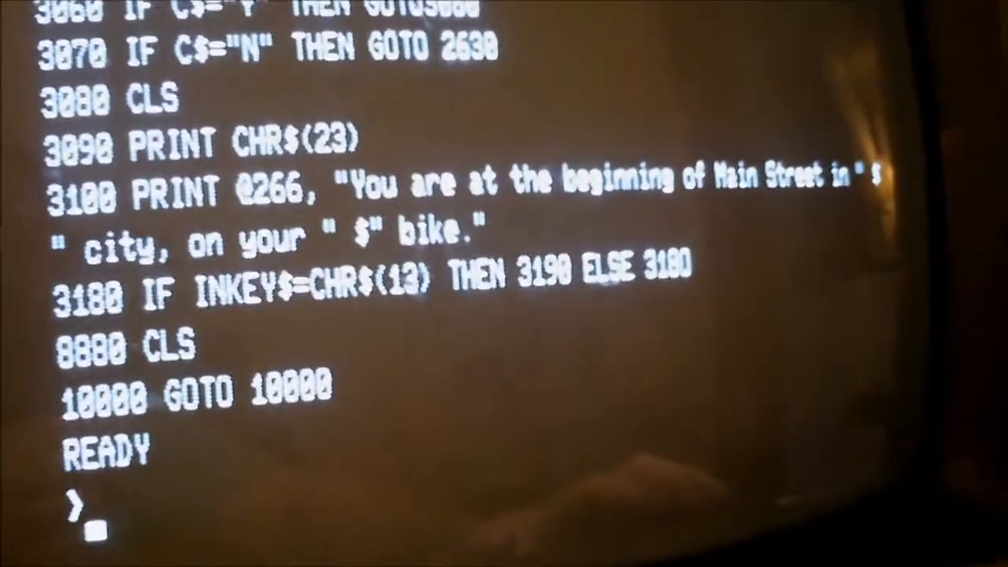
Step: Enter RUN at the BASIC prompt to start the game again
text(RUN)
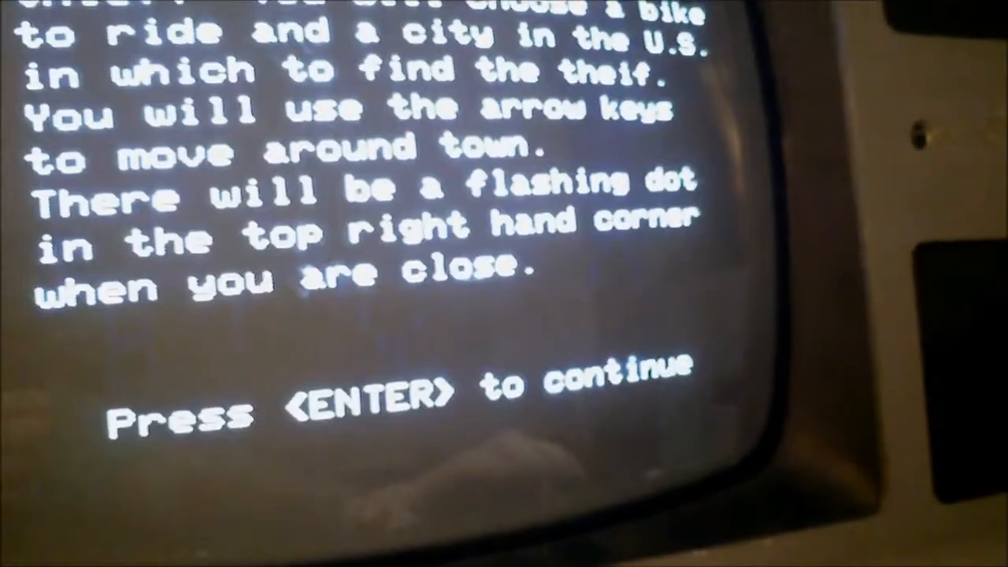
Step: Continue past both instruction screens to reach the city choices
key(enter)
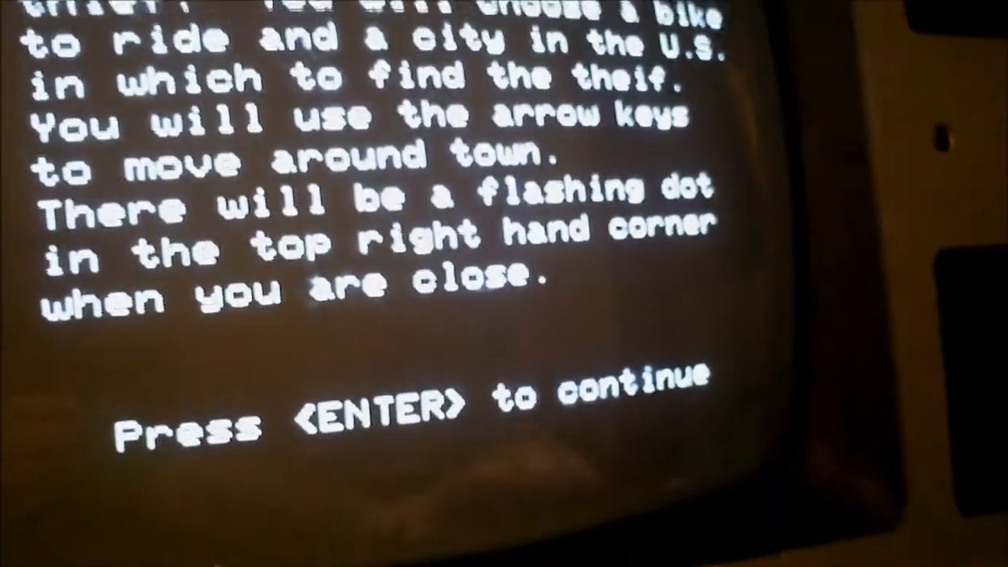
key(enter)
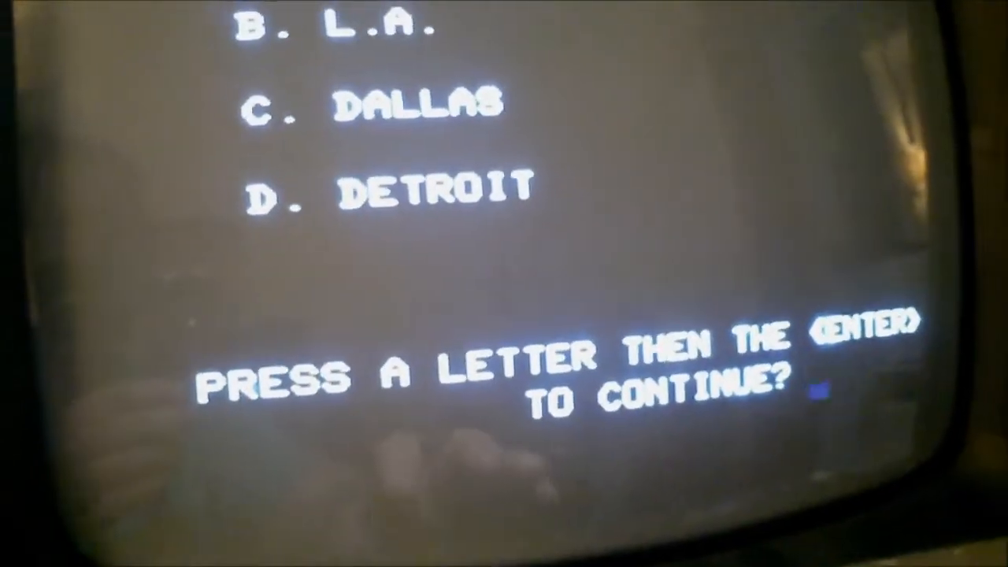
Step: Choose city C (Dallas), which halts the game with 'Syntax Error in 3100'
text(C)
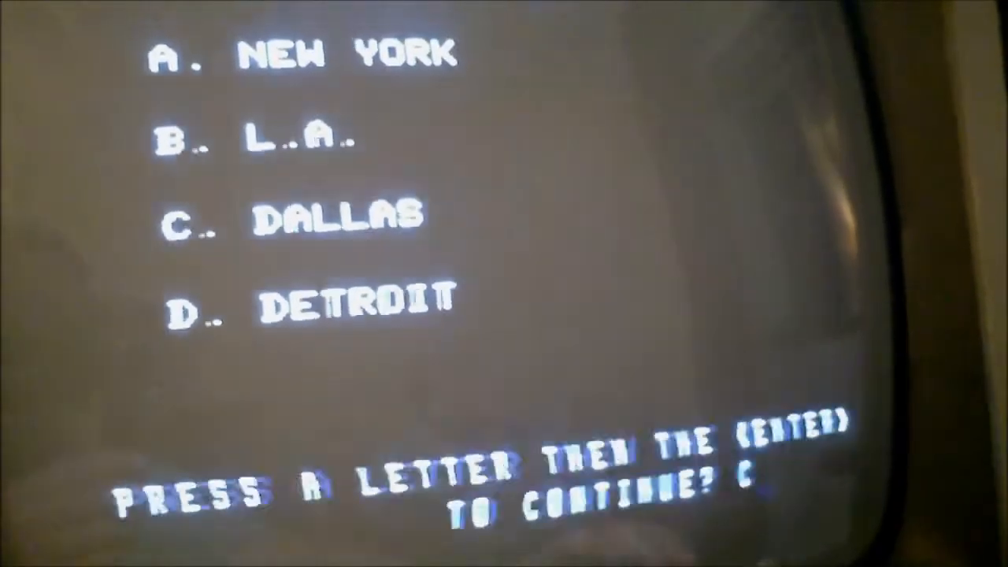
key(enter)
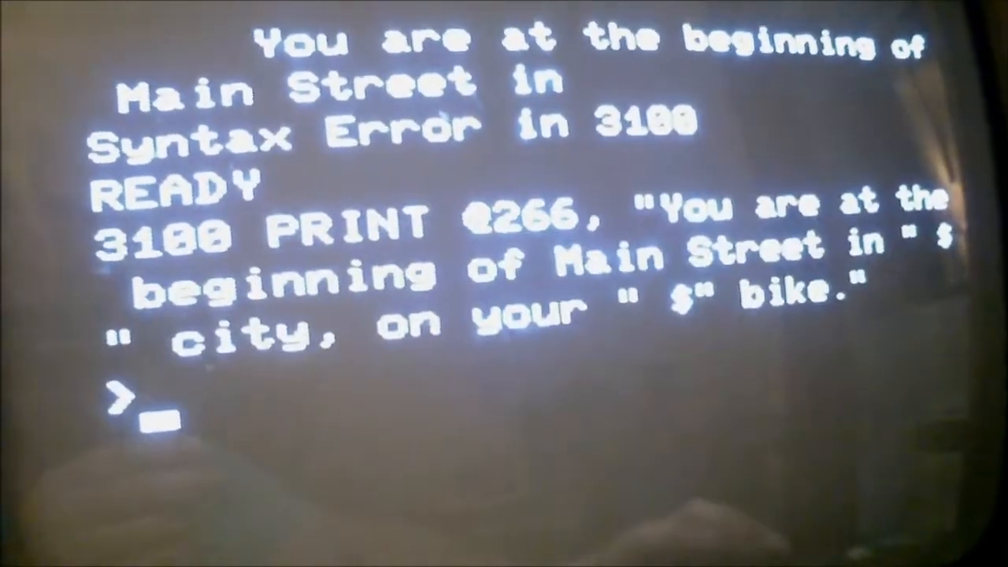
Step: LIST the program and scroll through it down to line 10000 GOTO 10000
text(LI)
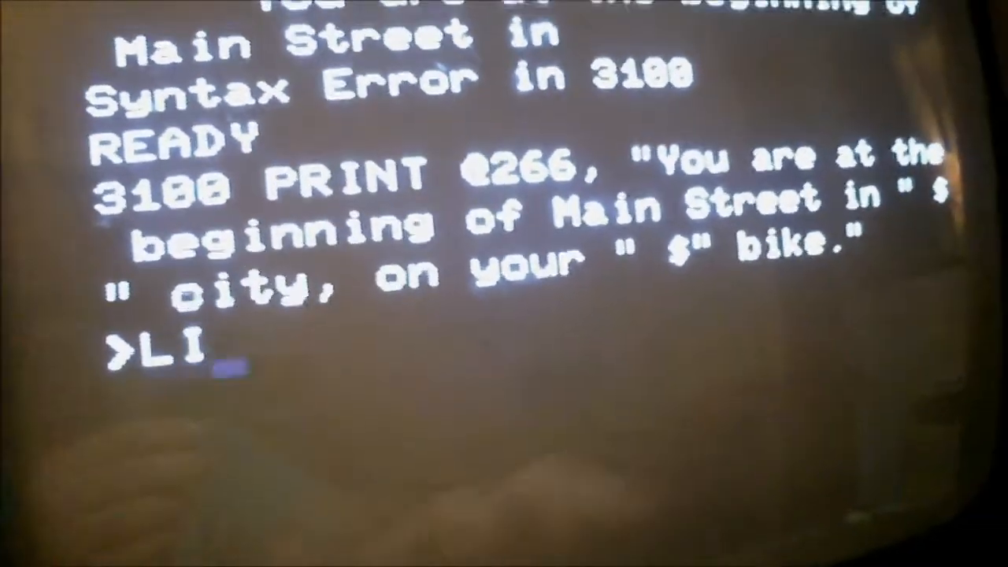
key(Return)
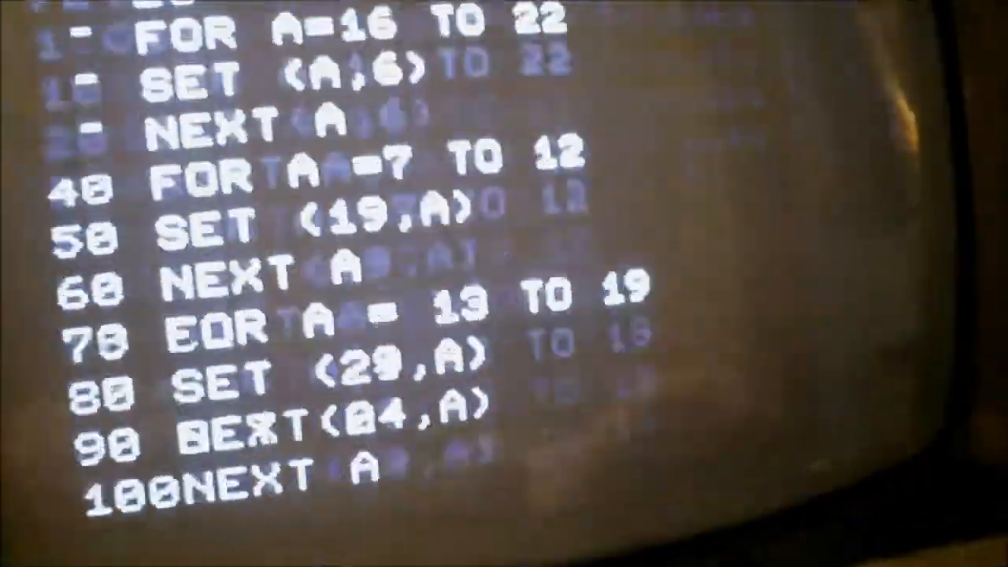
scroll(down, 3)
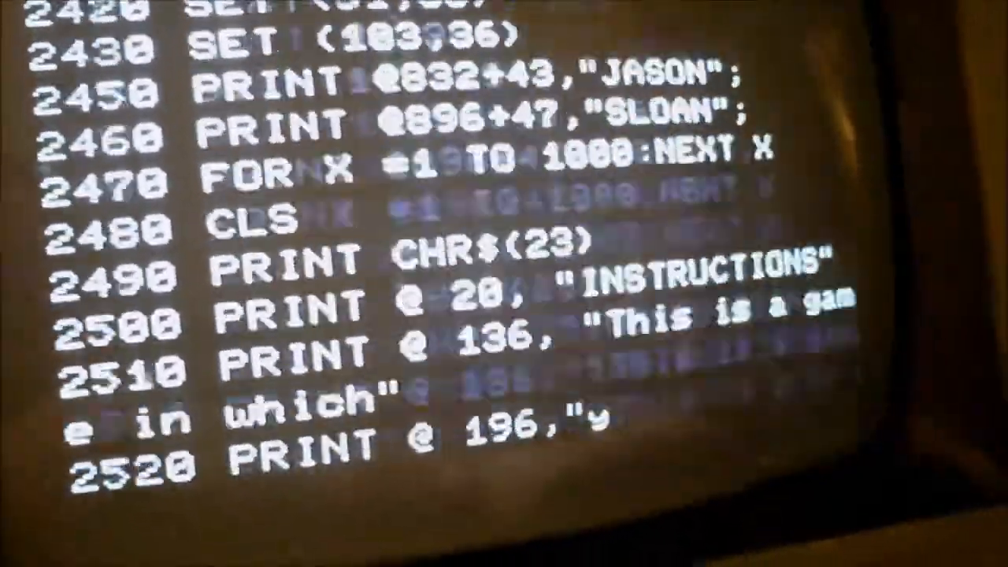
scroll(down, 3)
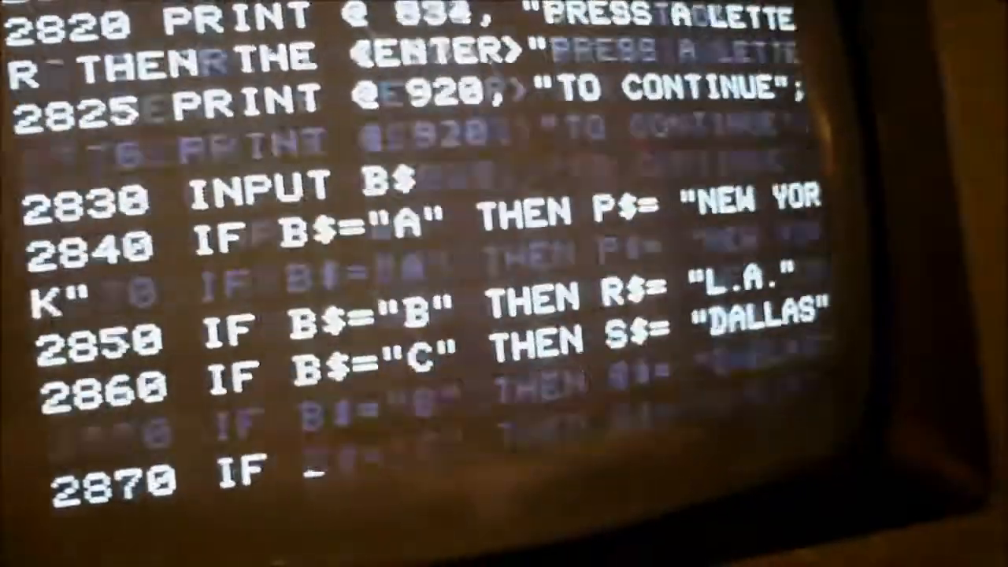
scroll(down, 3)
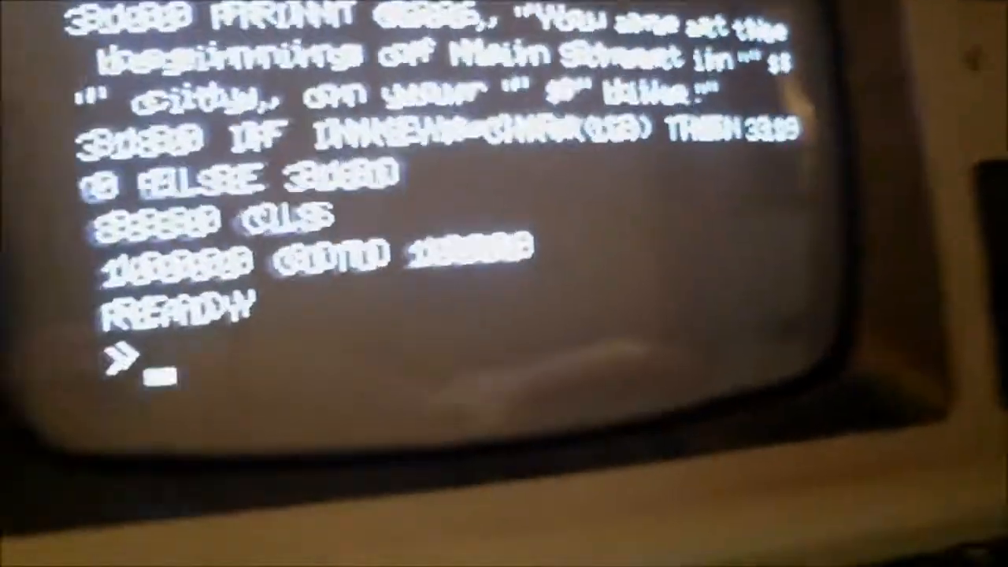
Step: Enter NEW at the READY prompt to erase the game from memory
text(N)
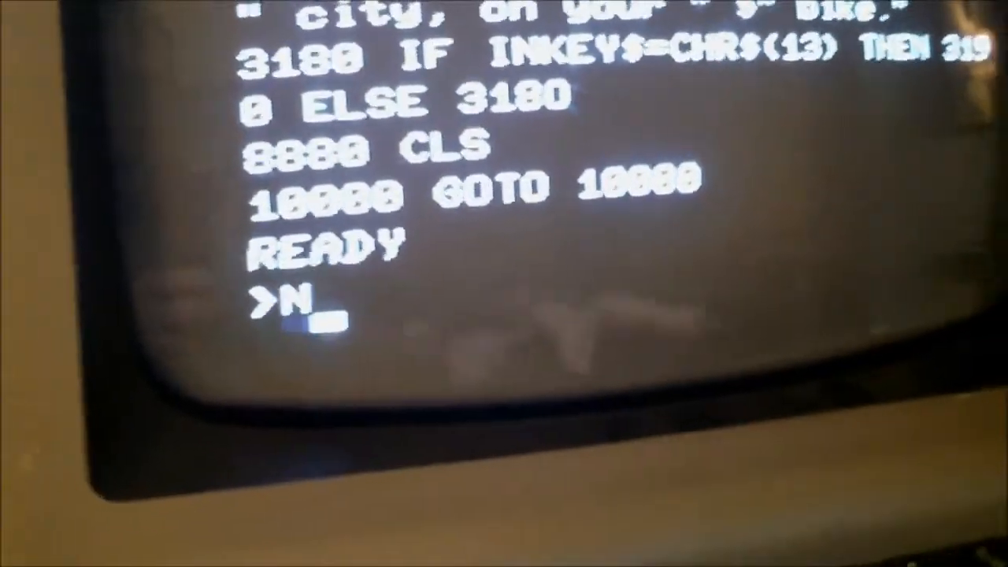
text(EW)
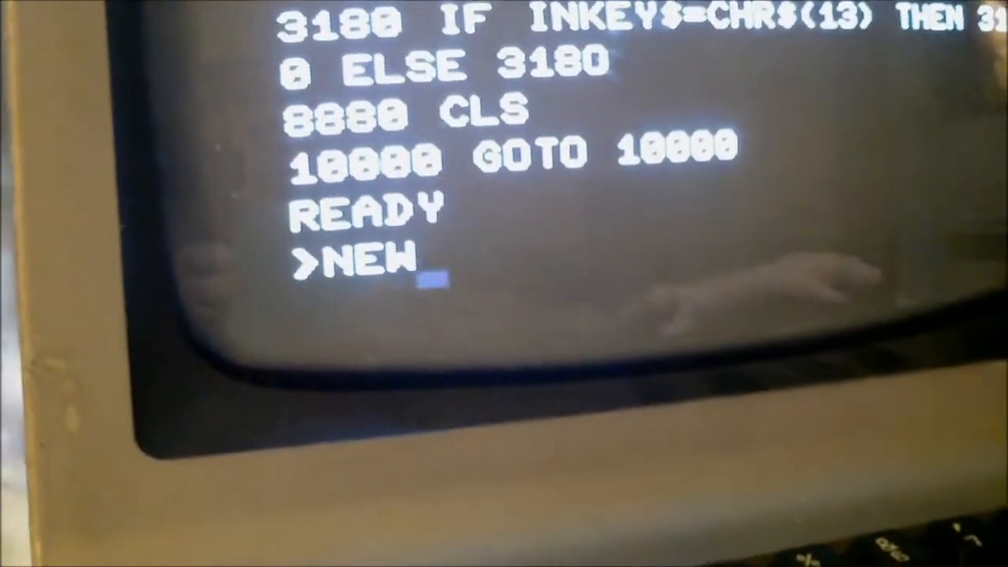